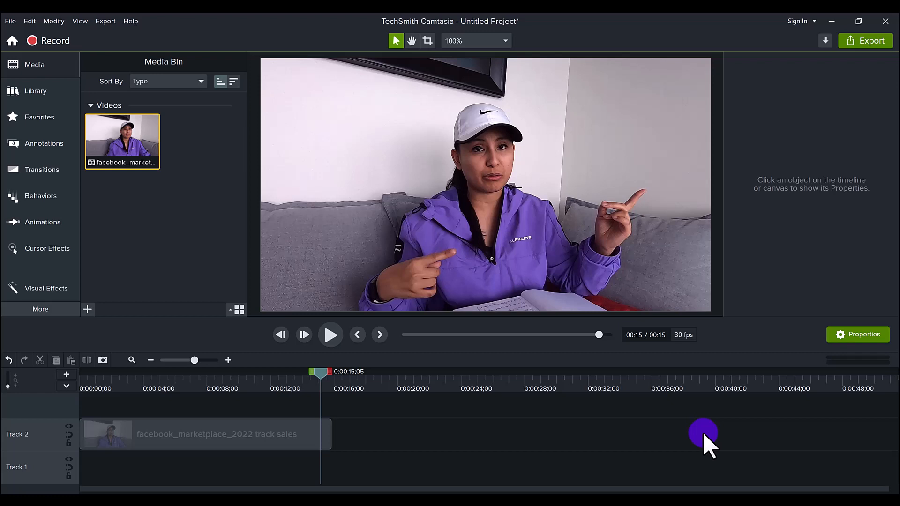
pyautogui.moveTo(174, 276)
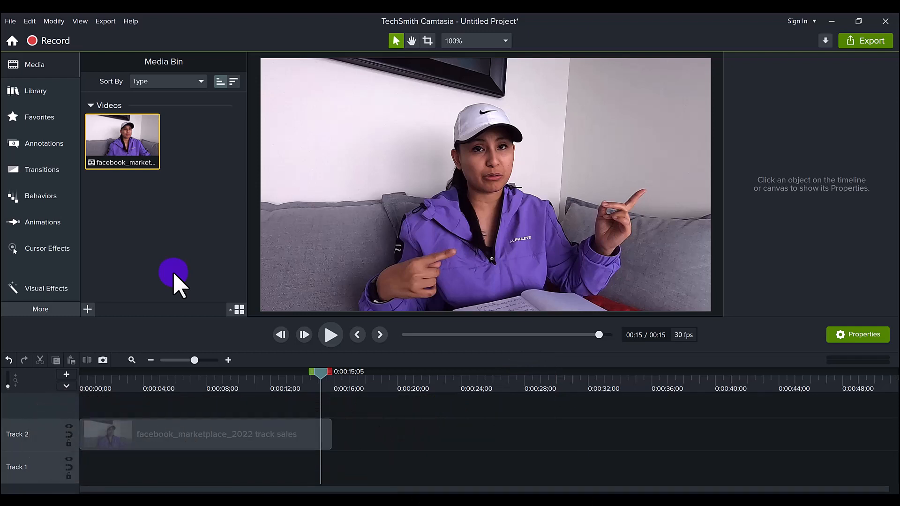
pyautogui.moveTo(213, 227)
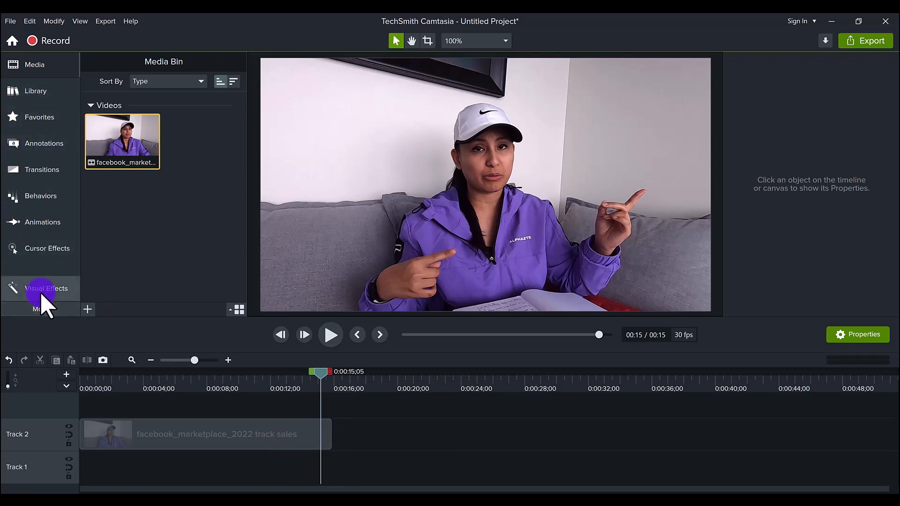
pyautogui.moveTo(46, 288)
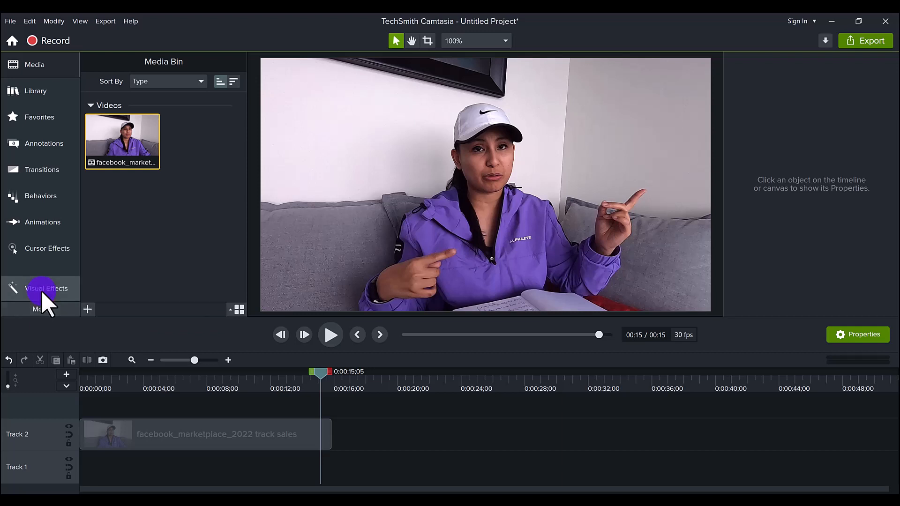
# - Browse the Visual Effects list down to Glow, Motion Blur and Outline Edges
pyautogui.click(46, 288)
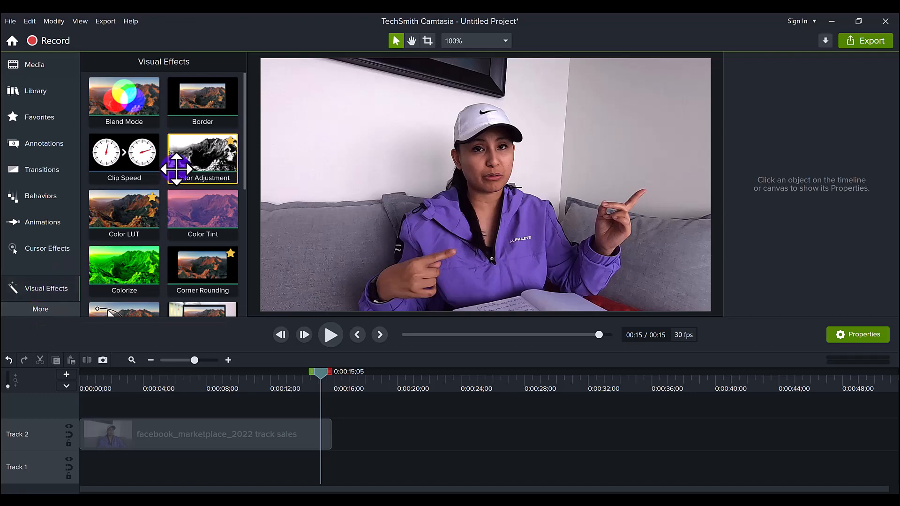
pyautogui.scroll(-3)
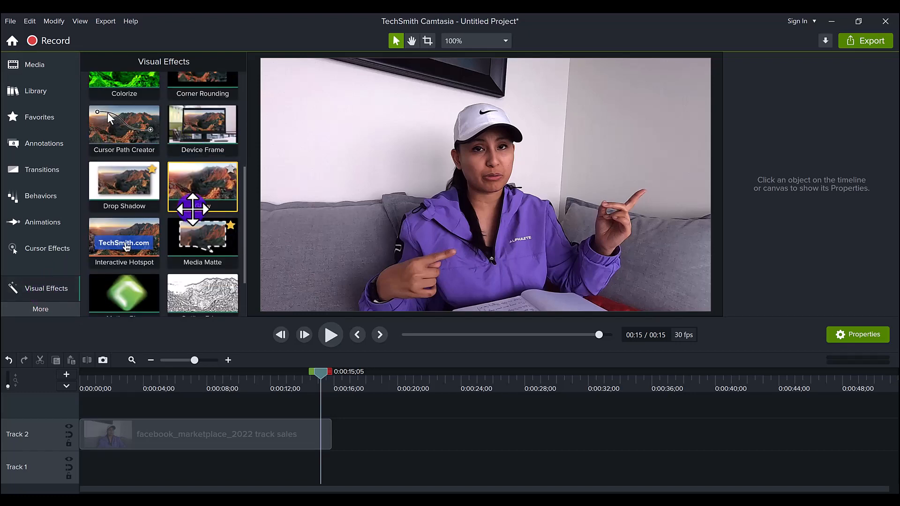
pyautogui.scroll(-3)
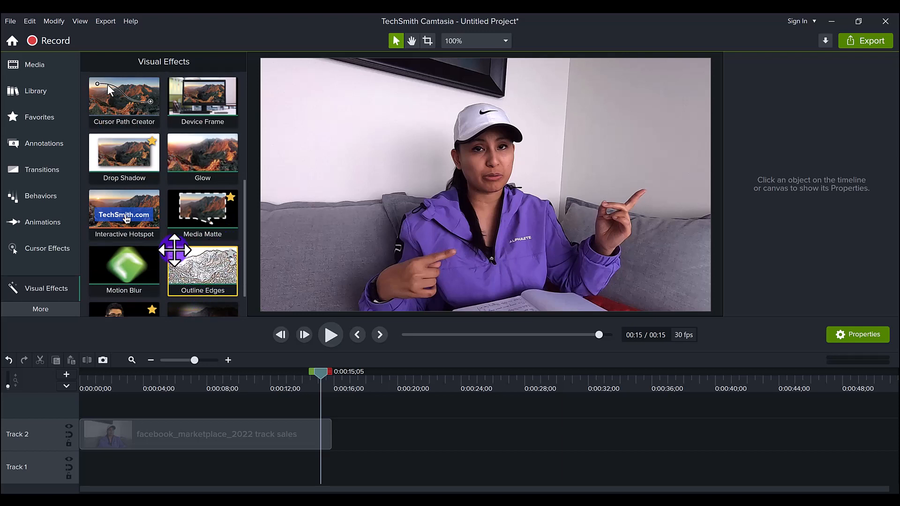
pyautogui.moveTo(202, 264)
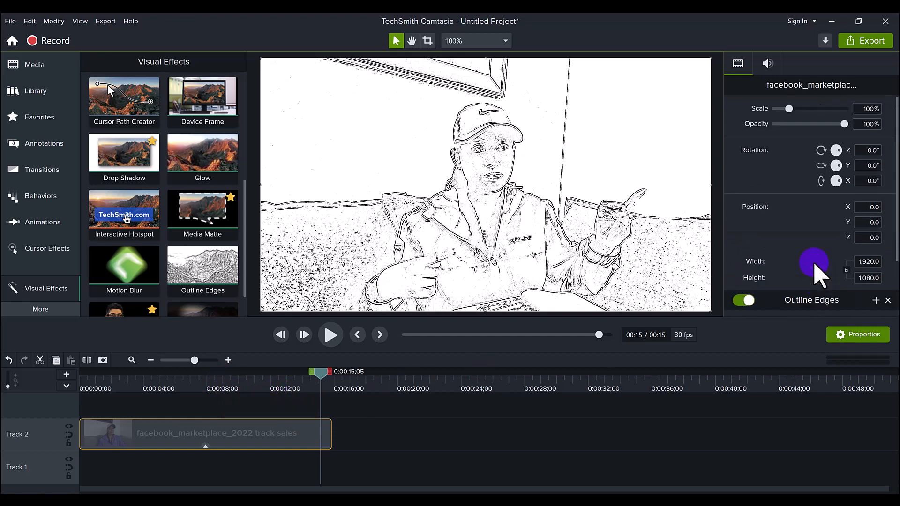
pyautogui.scroll(-3)
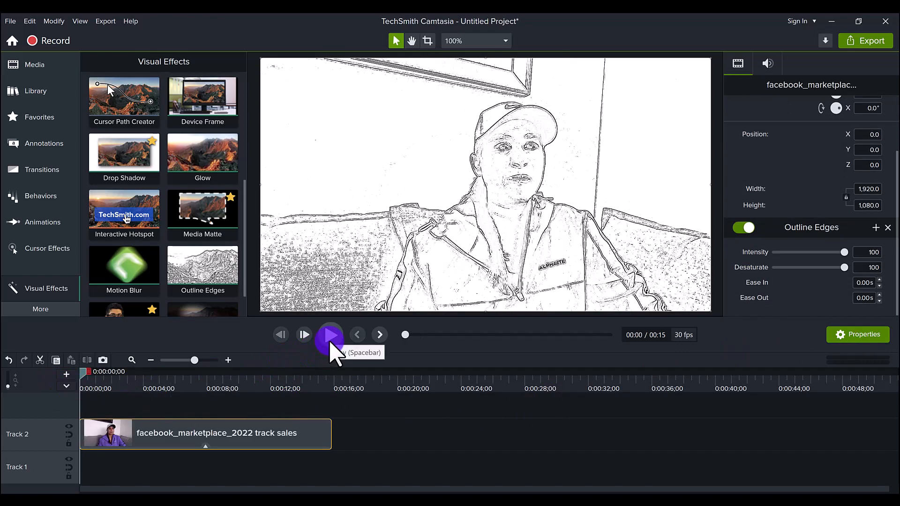
pyautogui.click(329, 335)
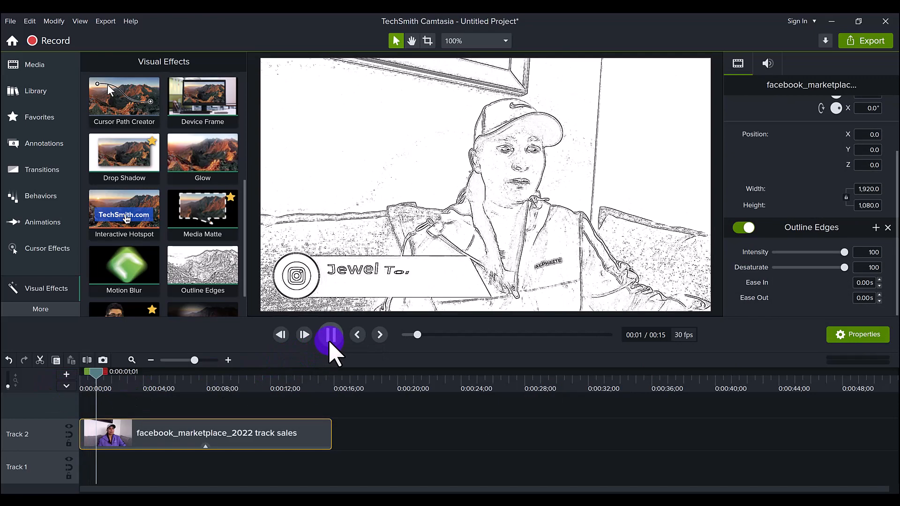
pyautogui.click(304, 335)
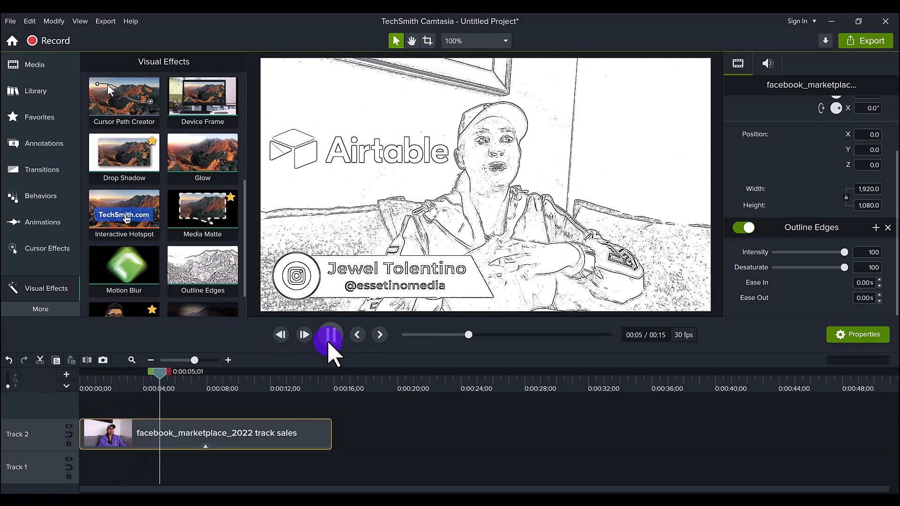
pyautogui.click(330, 335)
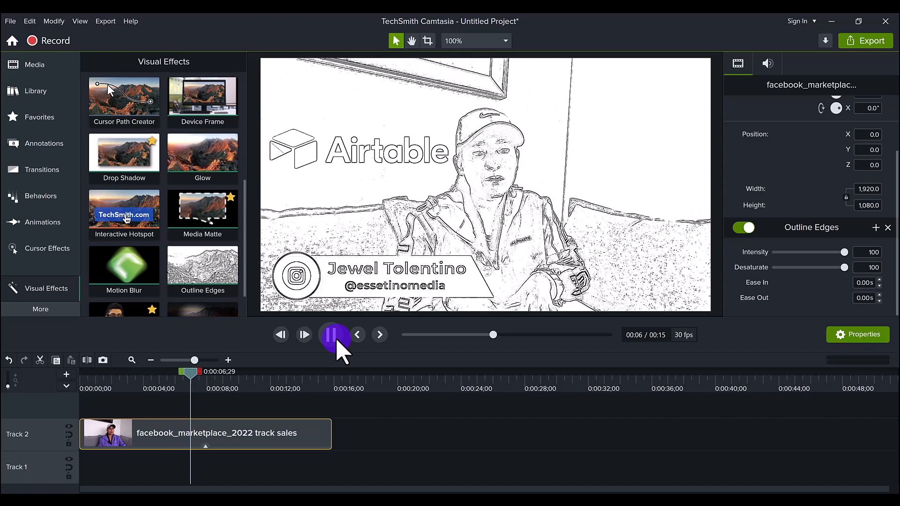
pyautogui.click(330, 335)
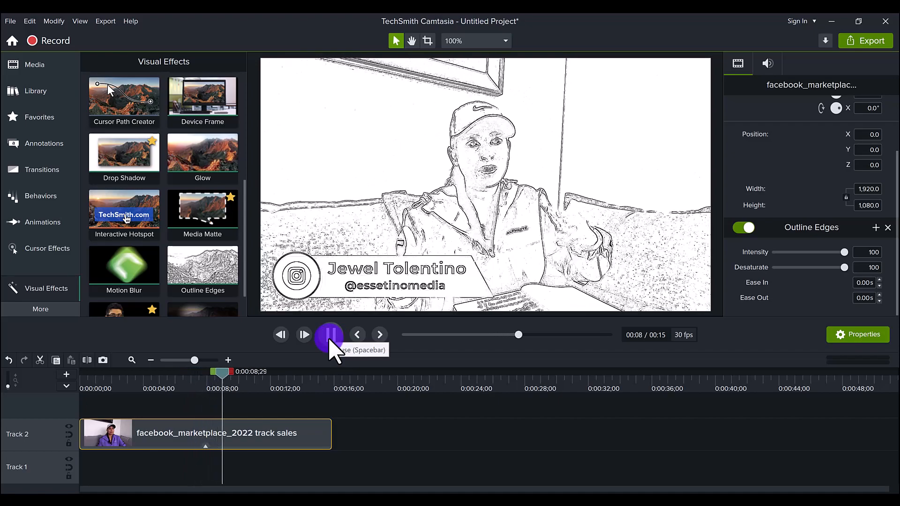
pyautogui.click(329, 335)
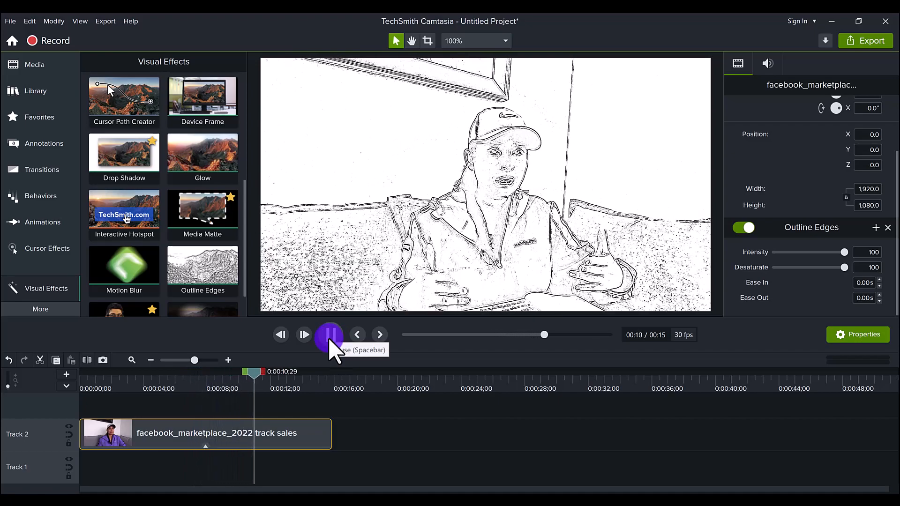
pyautogui.click(329, 334)
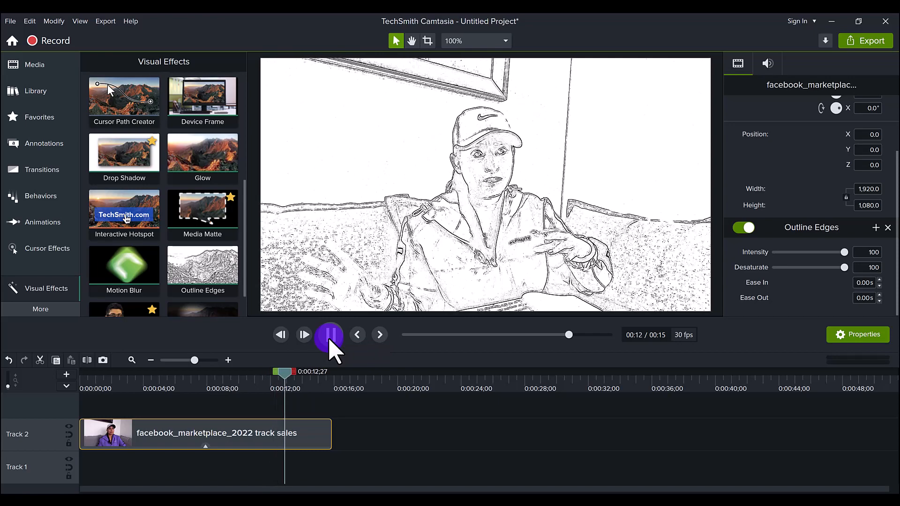
pyautogui.click(329, 335)
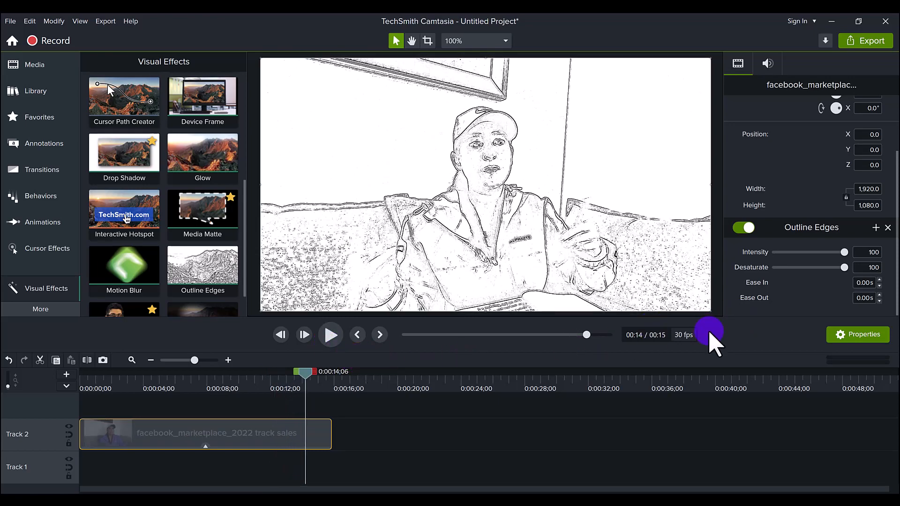
pyautogui.moveTo(763, 284)
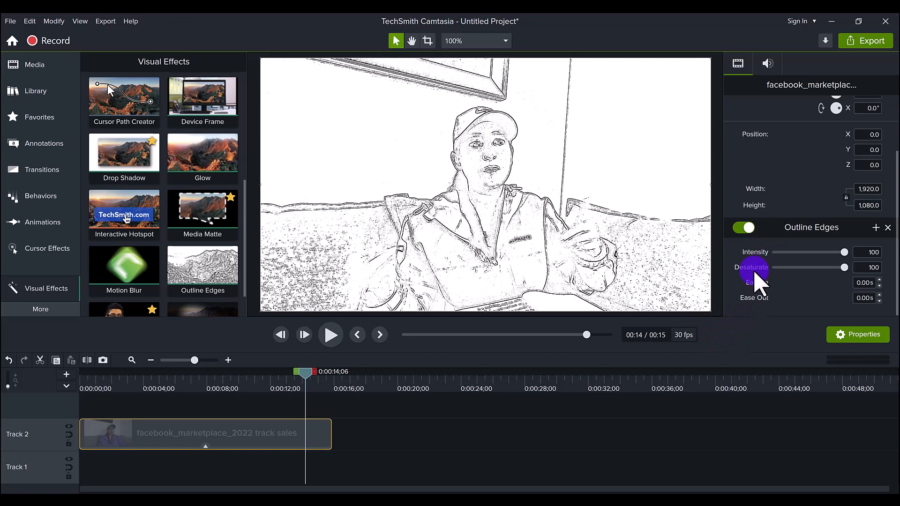
pyautogui.moveTo(856, 264)
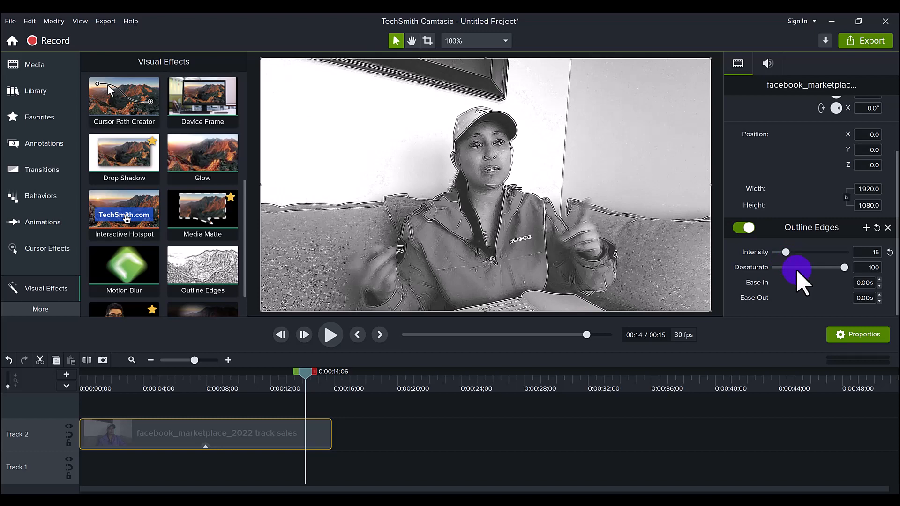
pyautogui.moveTo(408, 422)
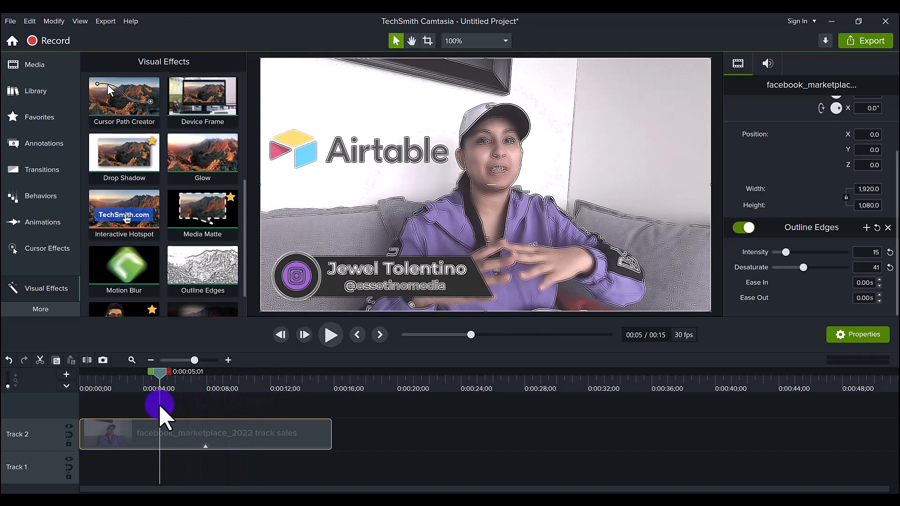
pyautogui.moveTo(815, 289)
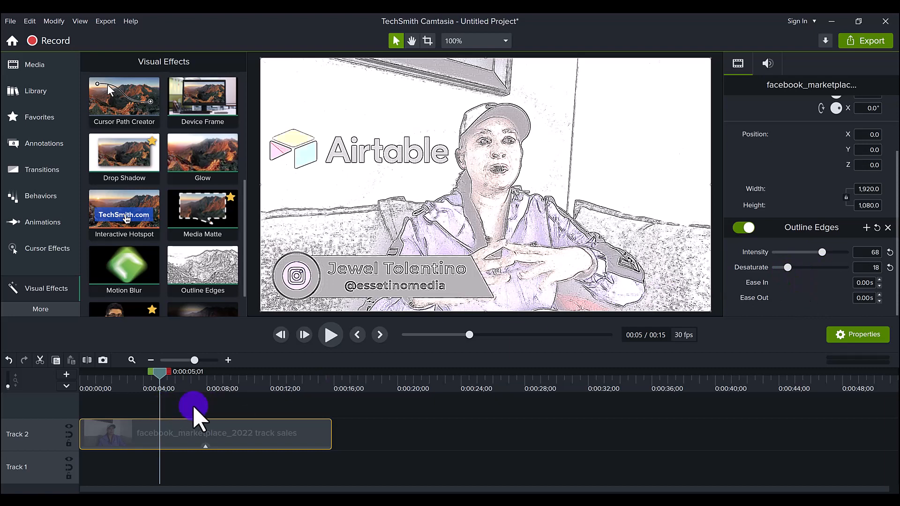
# - Scrub through the clip to check the softened Outline Edges look
pyautogui.moveTo(159, 379); pyautogui.dragTo(259, 379)
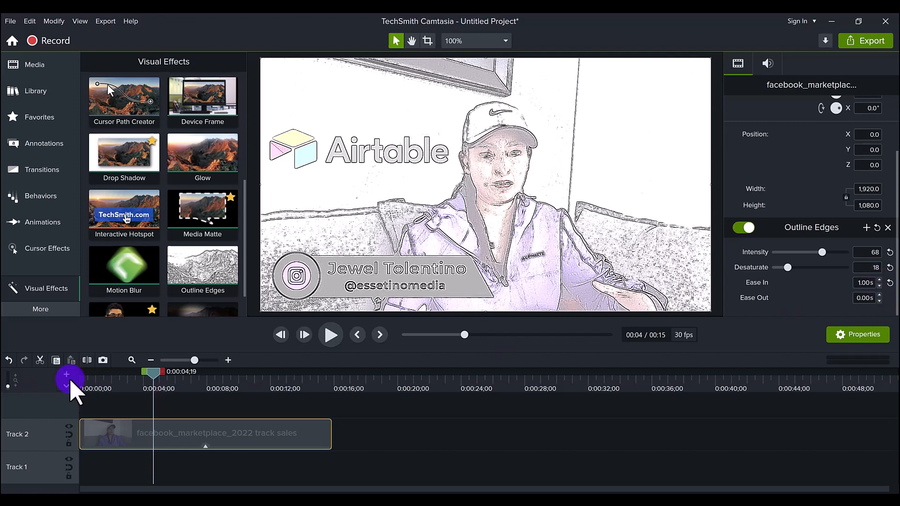
# - Preview the 1.00s ease-in from the start of the clip, then pause
pyautogui.click(341, 335)
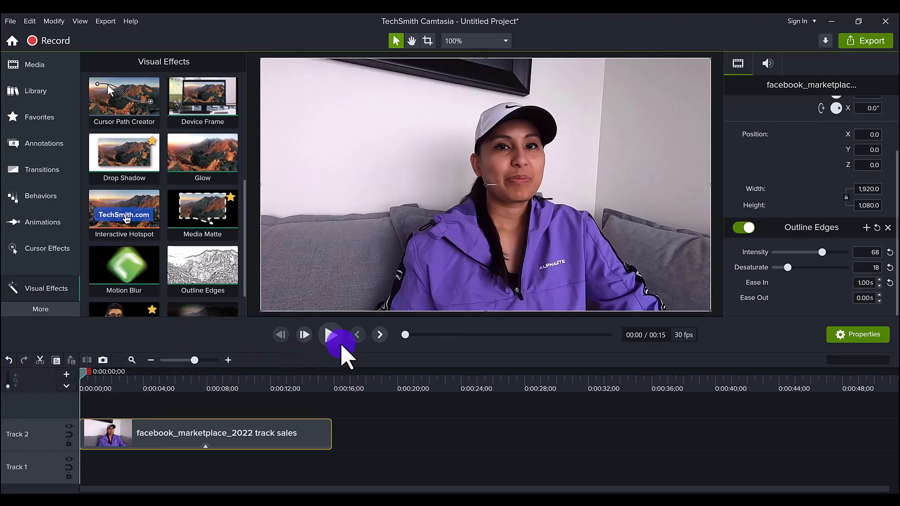
pyautogui.moveTo(331, 334)
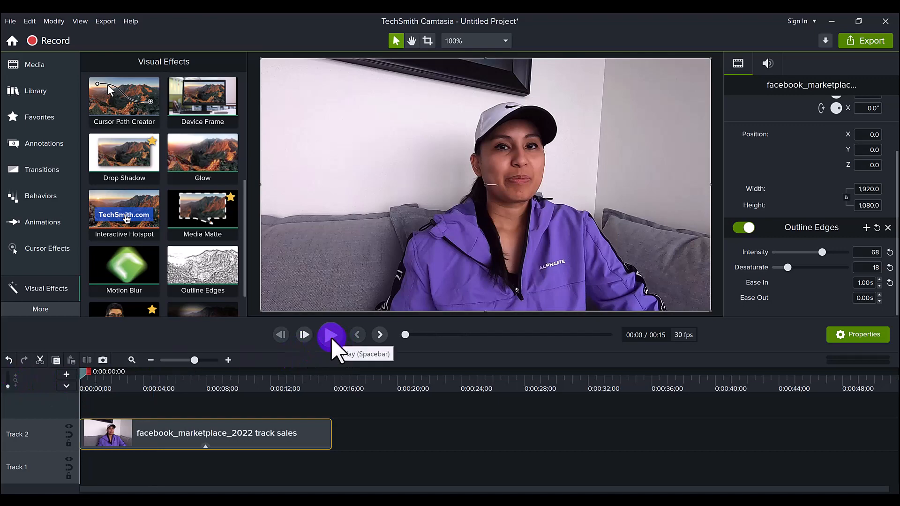
pyautogui.click(331, 335)
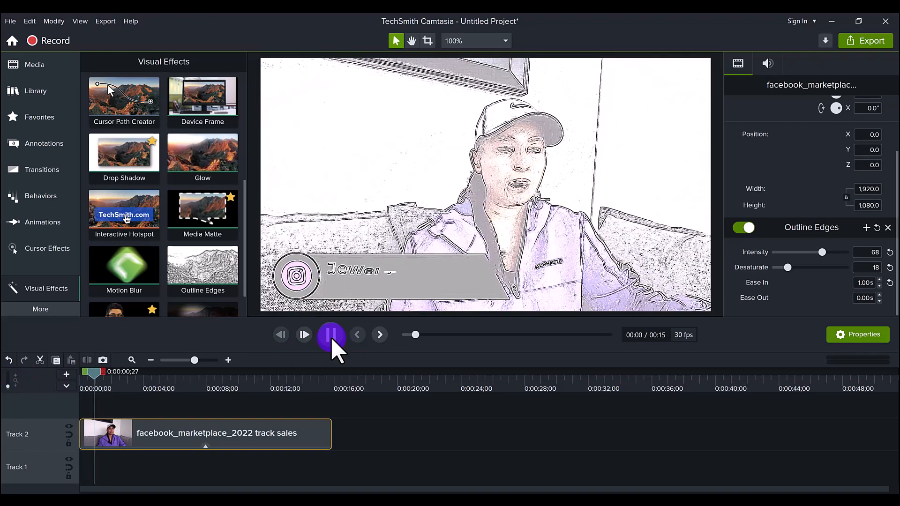
pyautogui.click(331, 335)
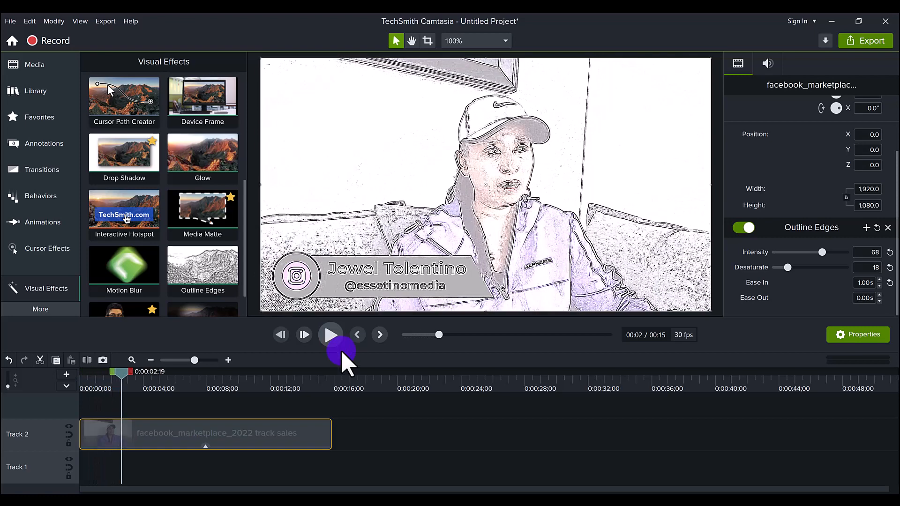
pyautogui.moveTo(333, 357)
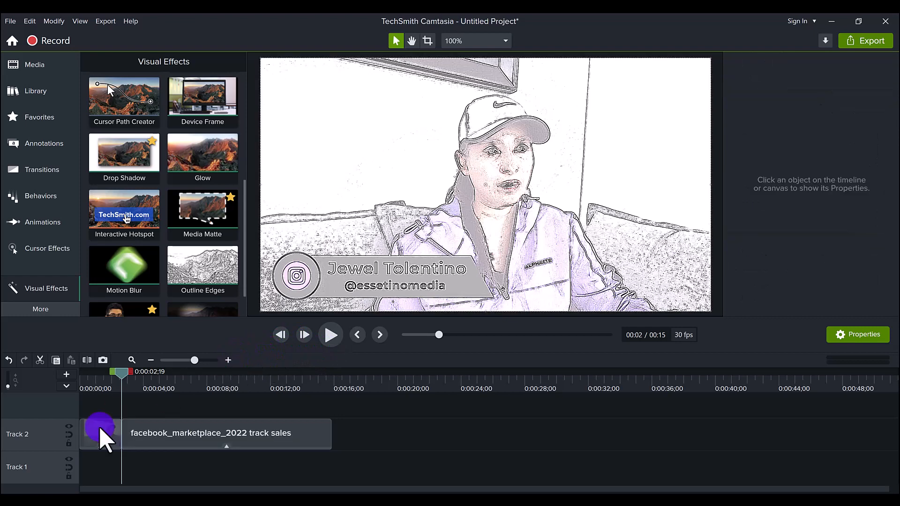
# - Select the split clip piece, set its Ease In to 0.40s, and preview the result
pyautogui.click(100, 433)
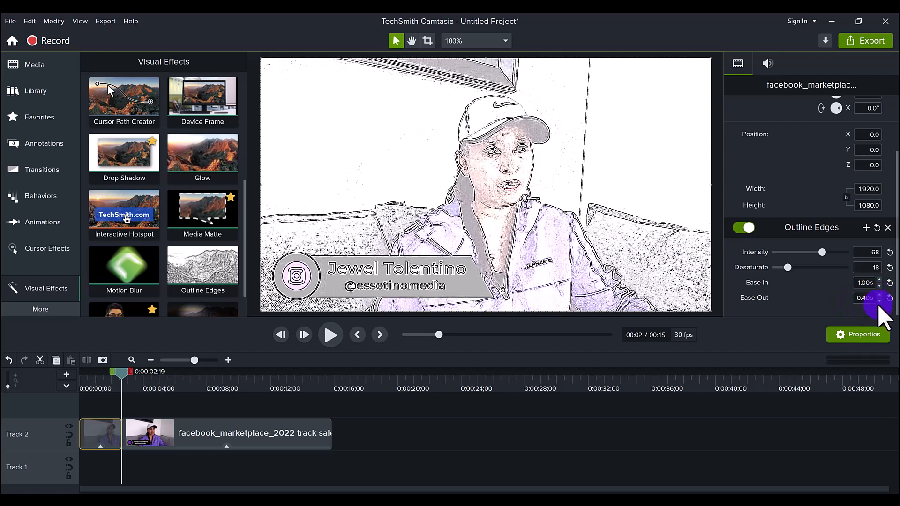
pyautogui.click(876, 298)
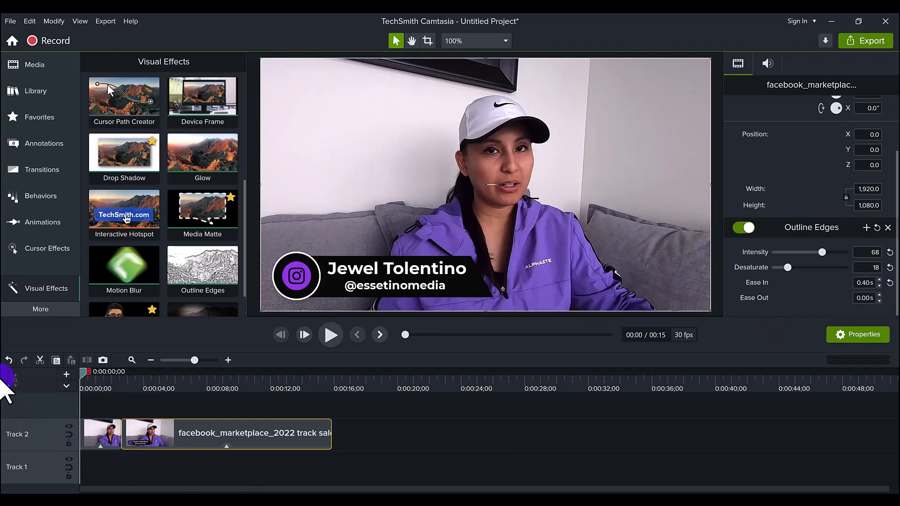
pyautogui.click(330, 335)
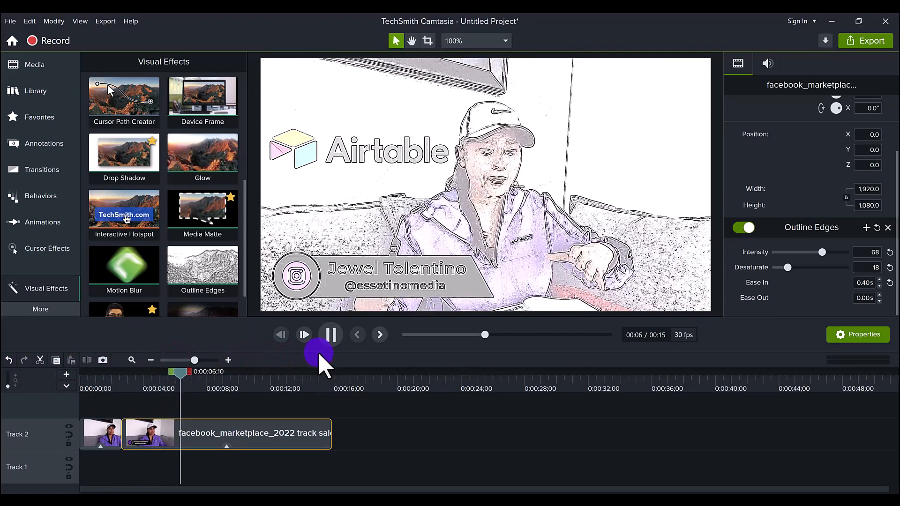
pyautogui.click(331, 334)
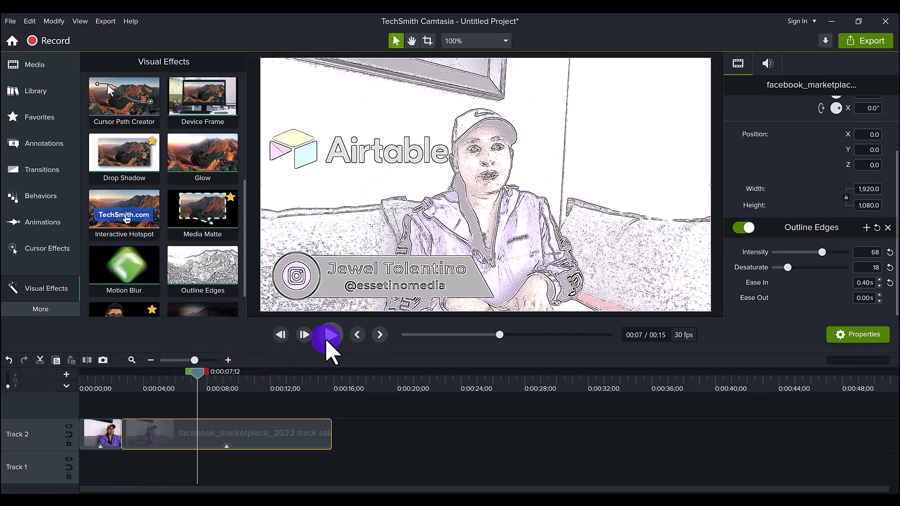